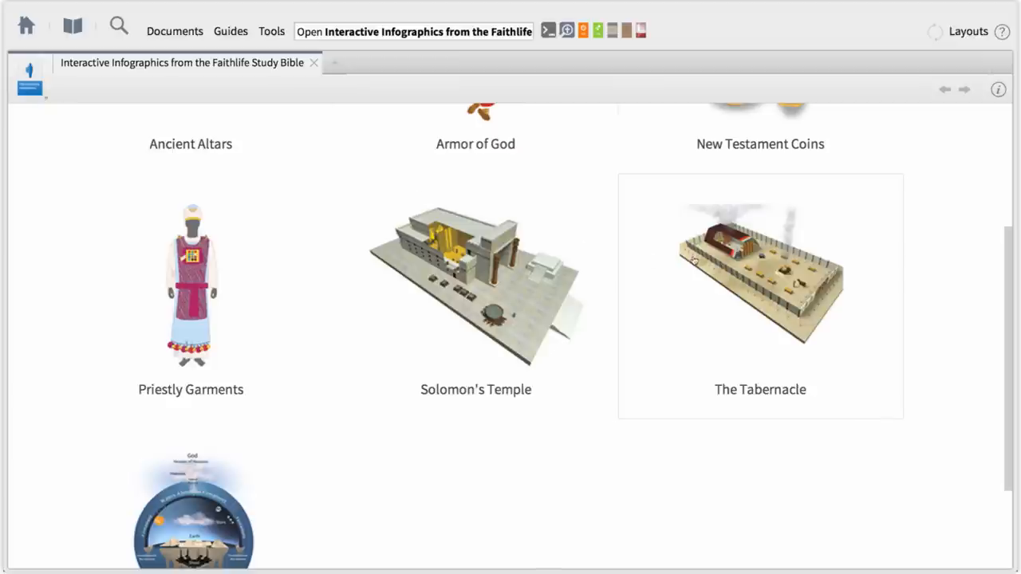
# - Close the Interactive Infographics resource, leaving the workspace empty
pyautogui.click(759, 280)
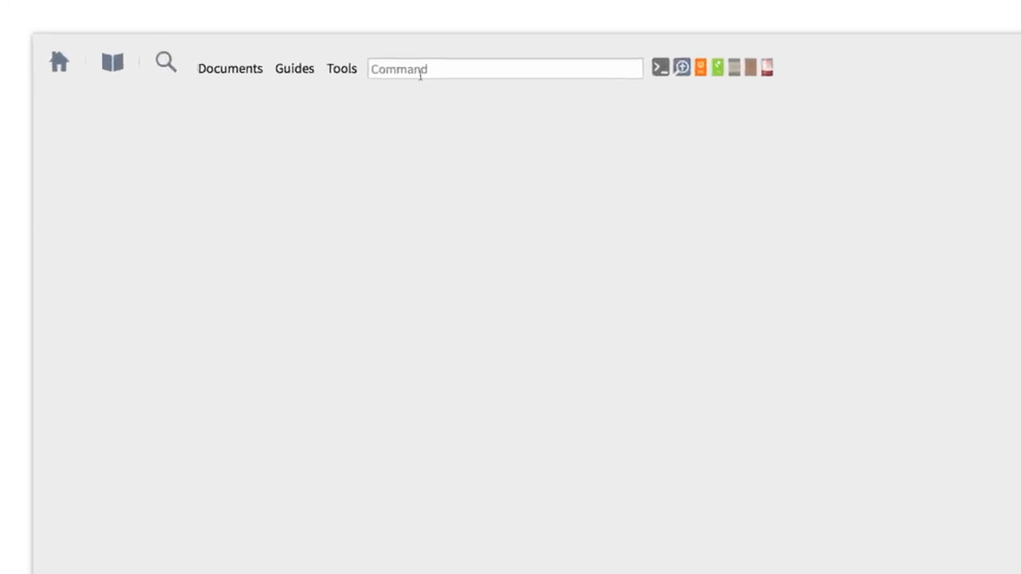
# - Reopen Interactive Infographics from the Faithlife Study Bible via the FSB command
pyautogui.write('FS')
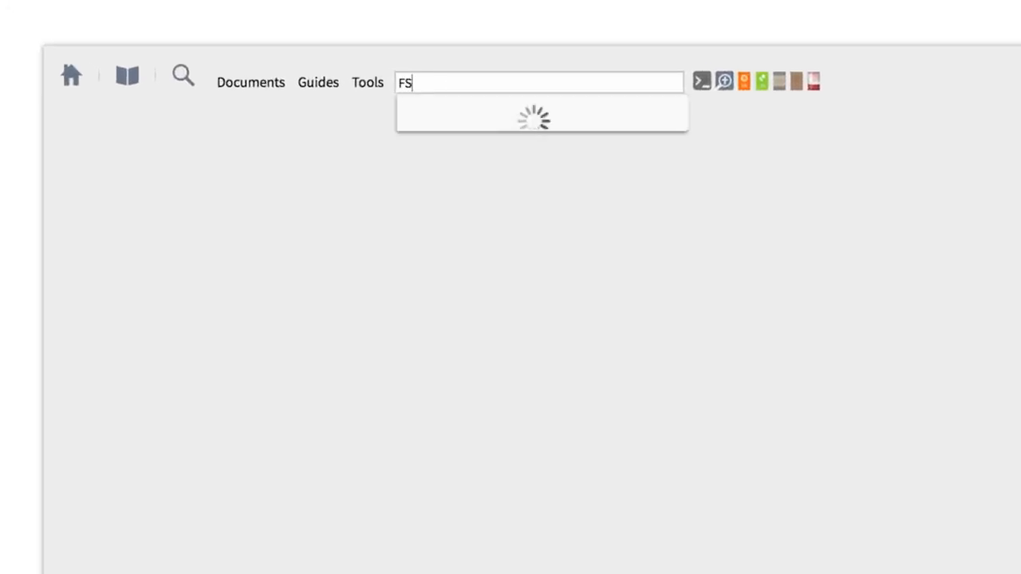
pyautogui.write('B')
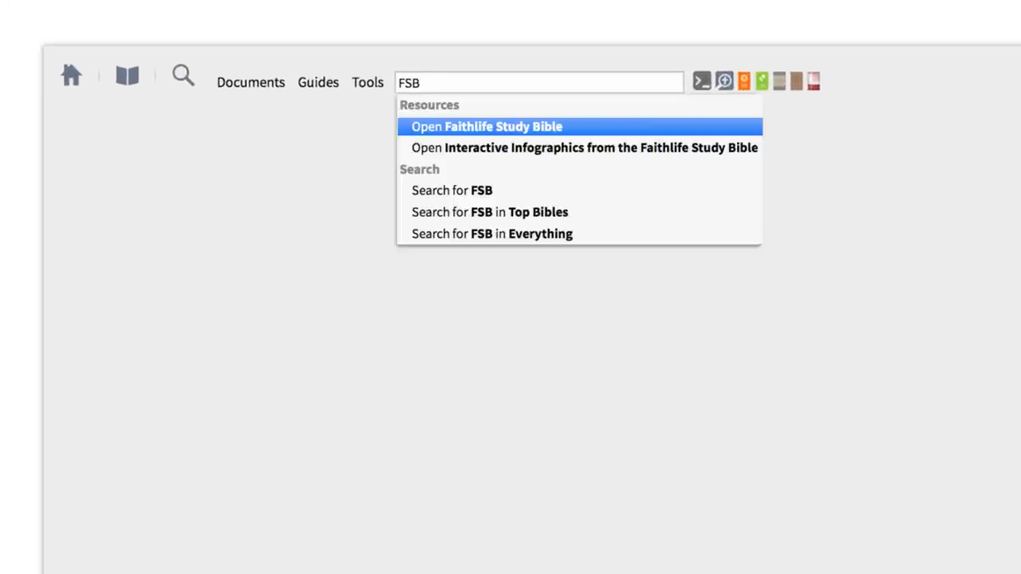
pyautogui.moveTo(555, 147)
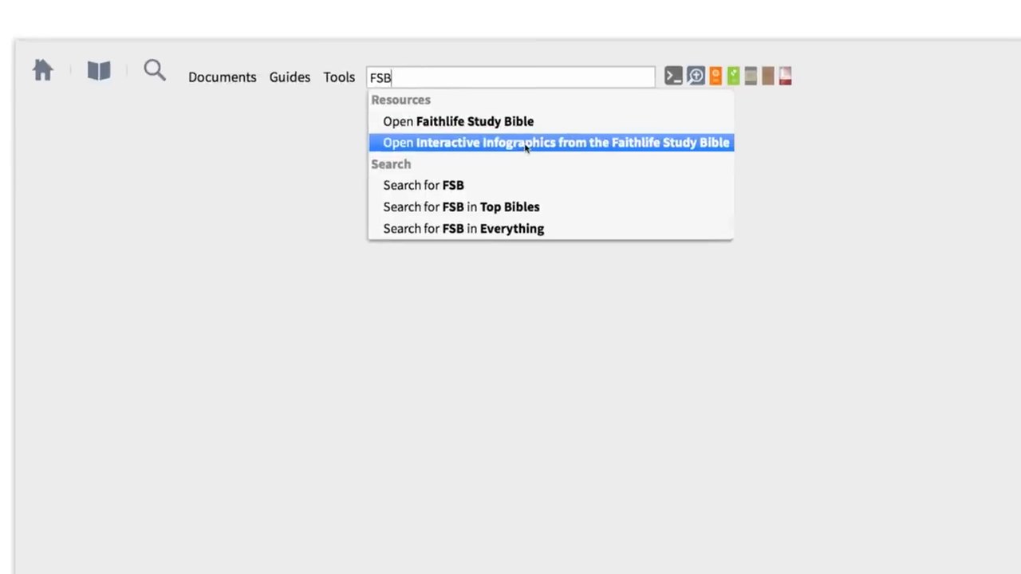
pyautogui.click(554, 144)
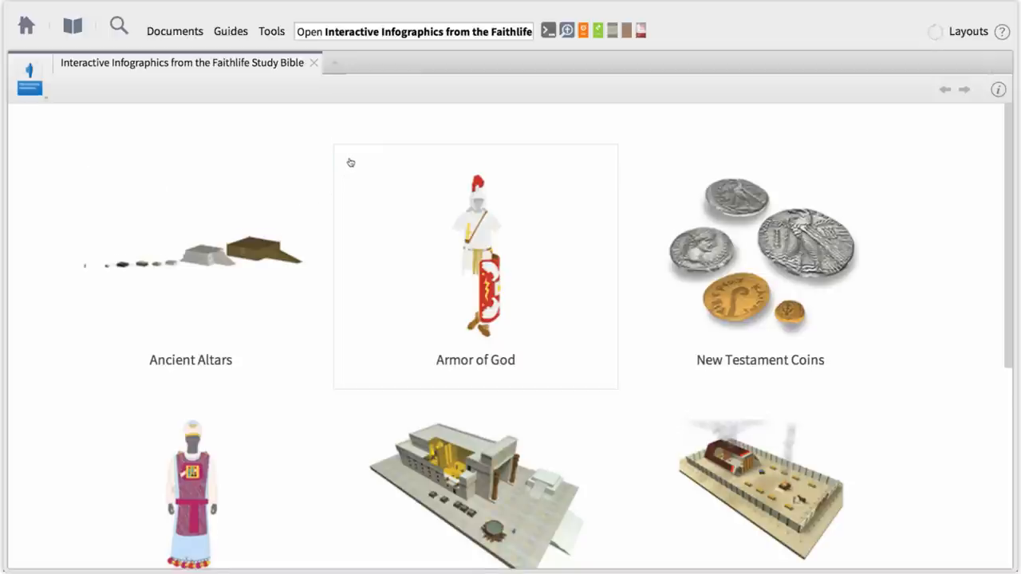
# - Scroll the gallery to reveal the Priestly Garments, Solomon's Temple and Tabernacle tiles
pyautogui.scroll(-3)
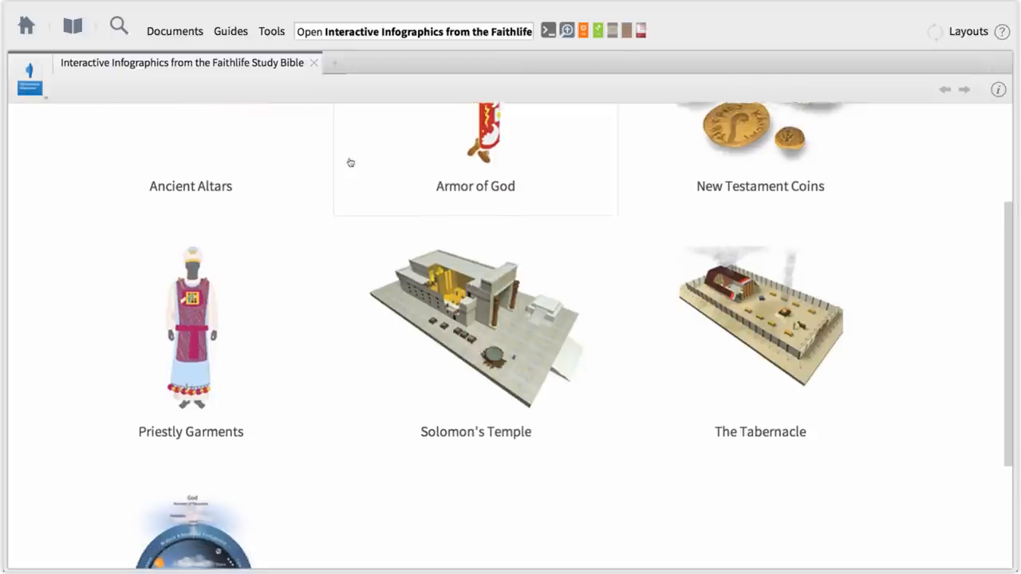
pyautogui.scroll(-3)
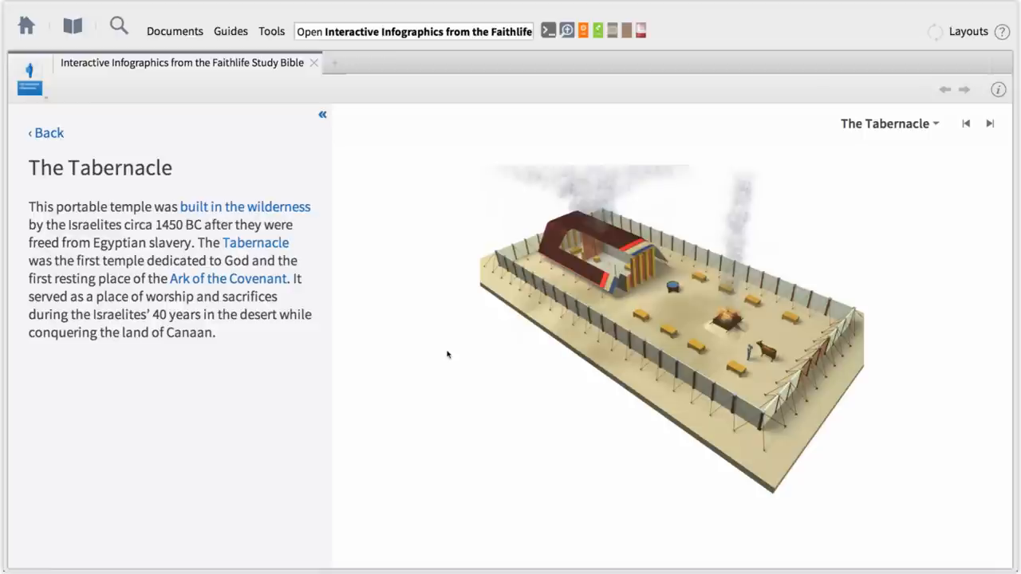
pyautogui.moveTo(469, 354)
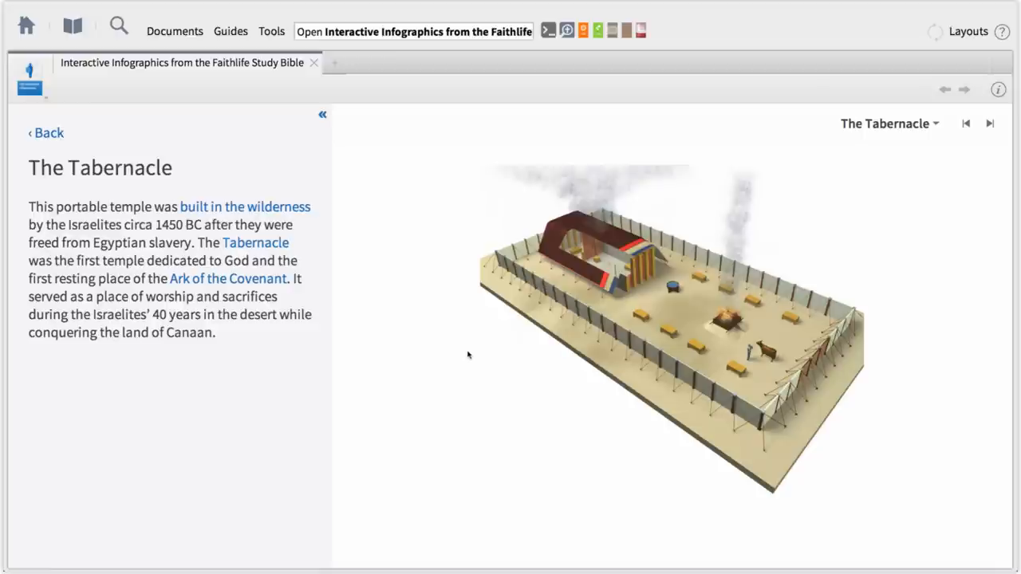
pyautogui.moveTo(820, 256)
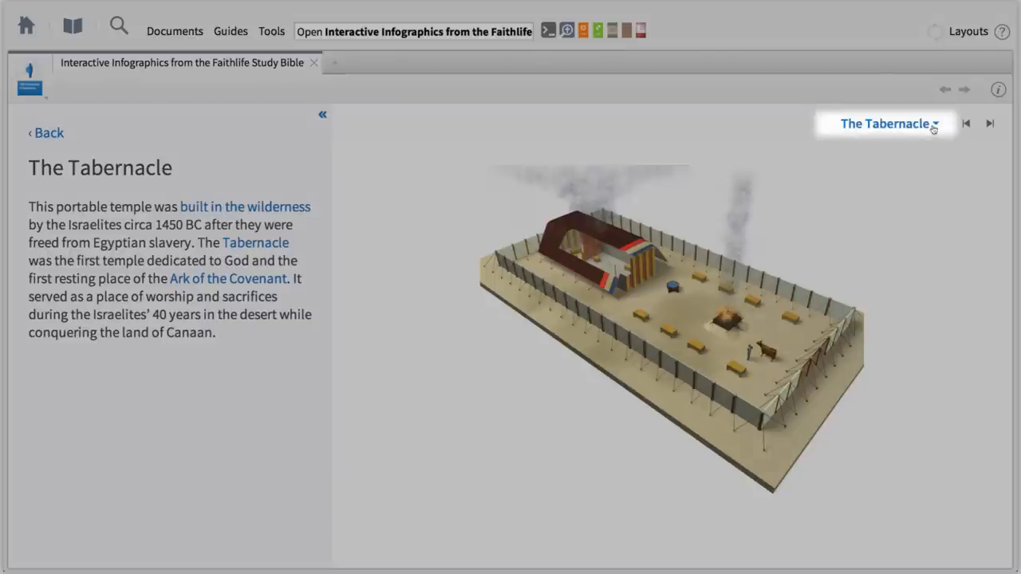
# - Advance The Tabernacle infographic from its overview to the Curtain Enclosure part
pyautogui.click(884, 125)
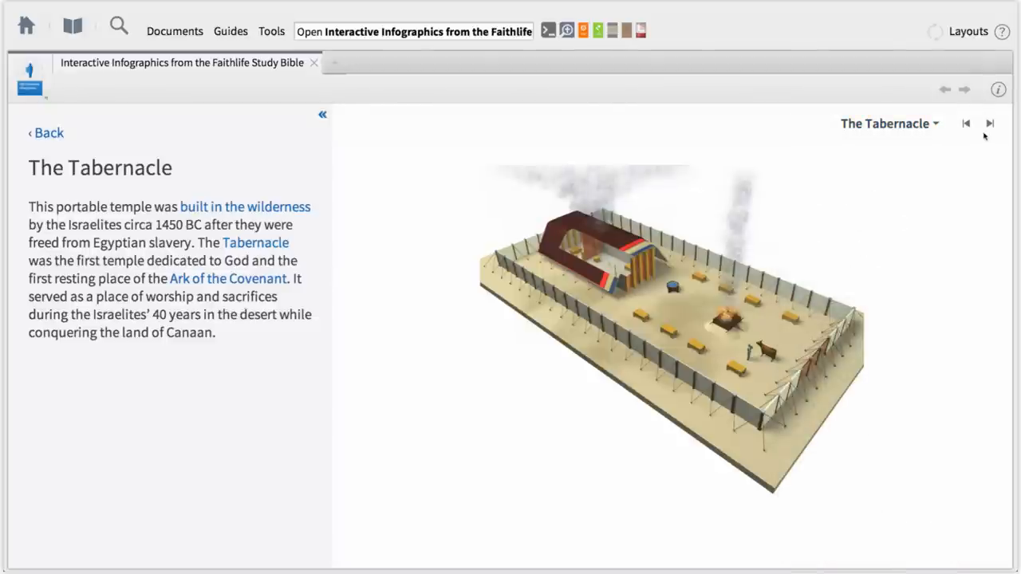
pyautogui.click(989, 123)
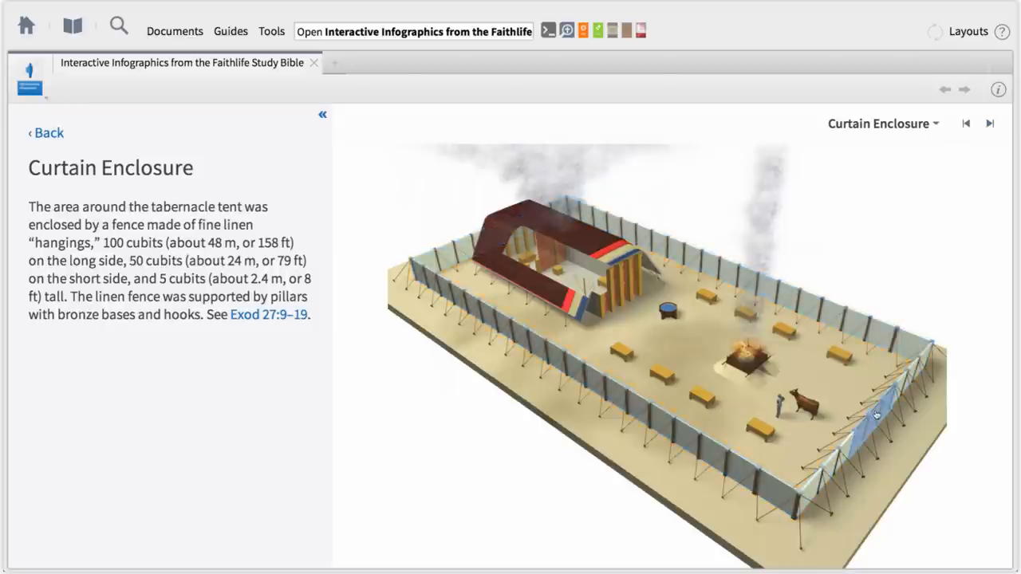
# - Step through Entrance Curtain, Curtain Enclosure, Slaughter Tables and Brazen Alter, returning to the overview
pyautogui.click(874, 415)
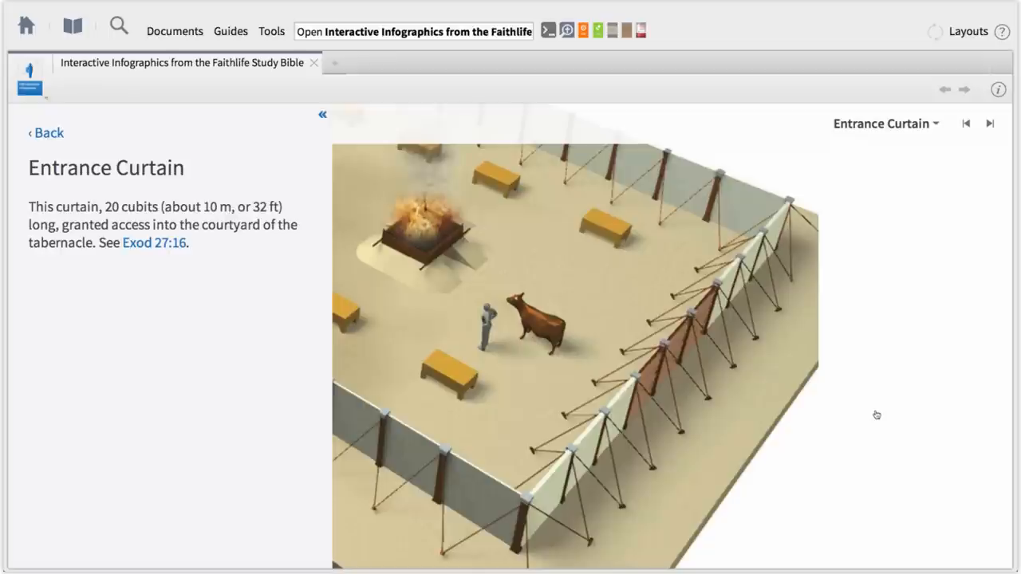
pyautogui.moveTo(756, 338)
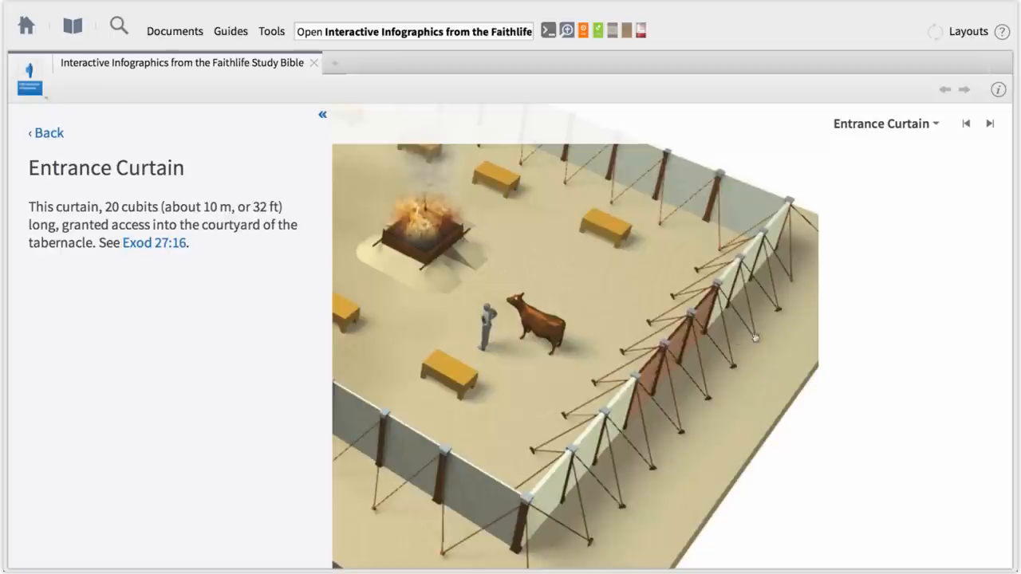
pyautogui.click(45, 132)
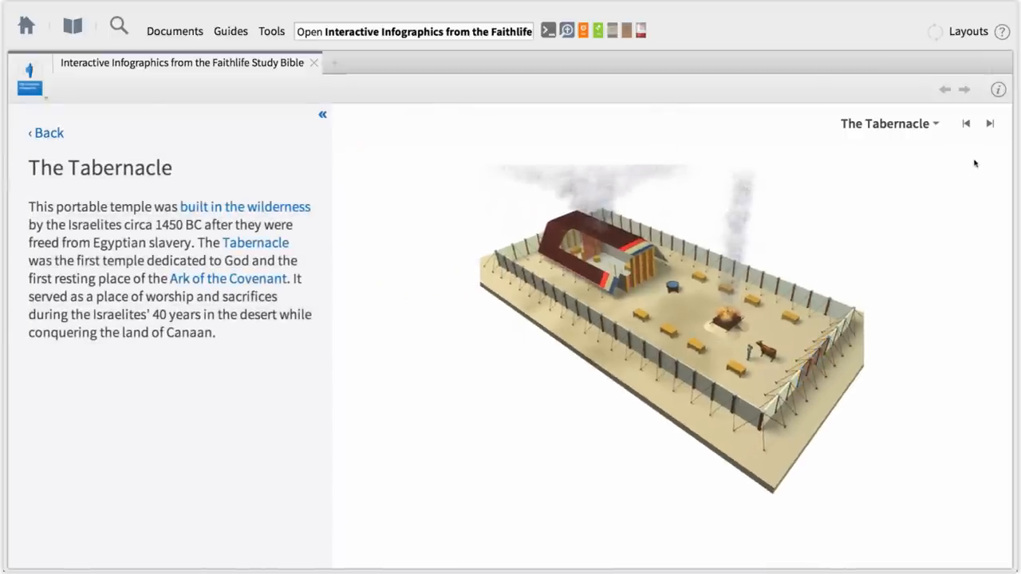
pyautogui.click(989, 125)
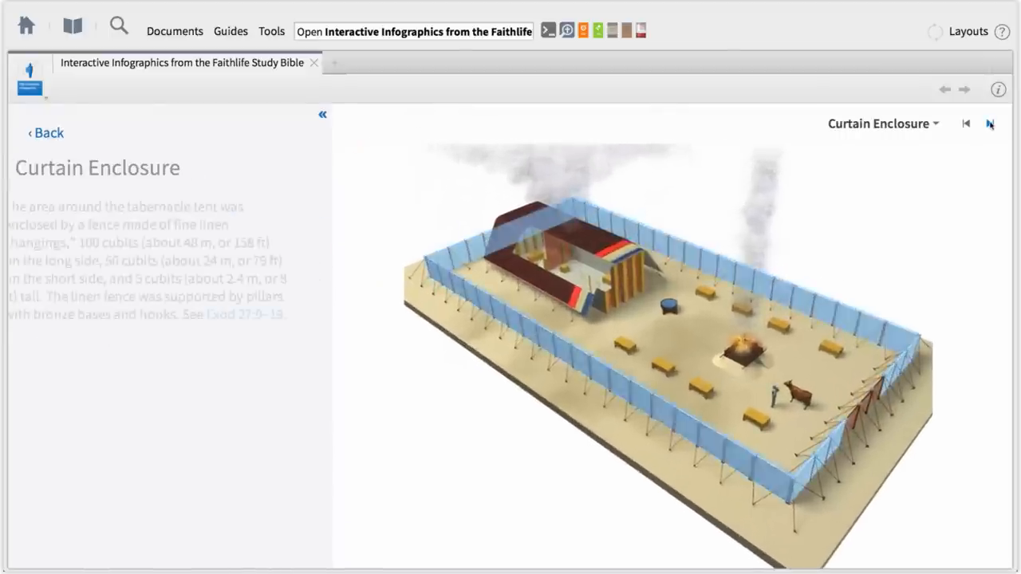
pyautogui.click(990, 124)
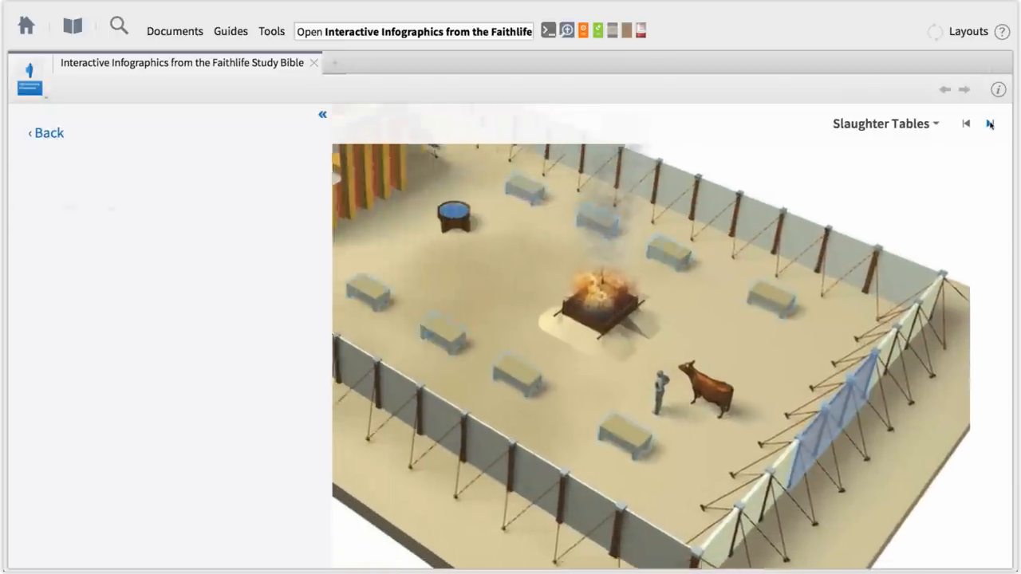
pyautogui.click(989, 124)
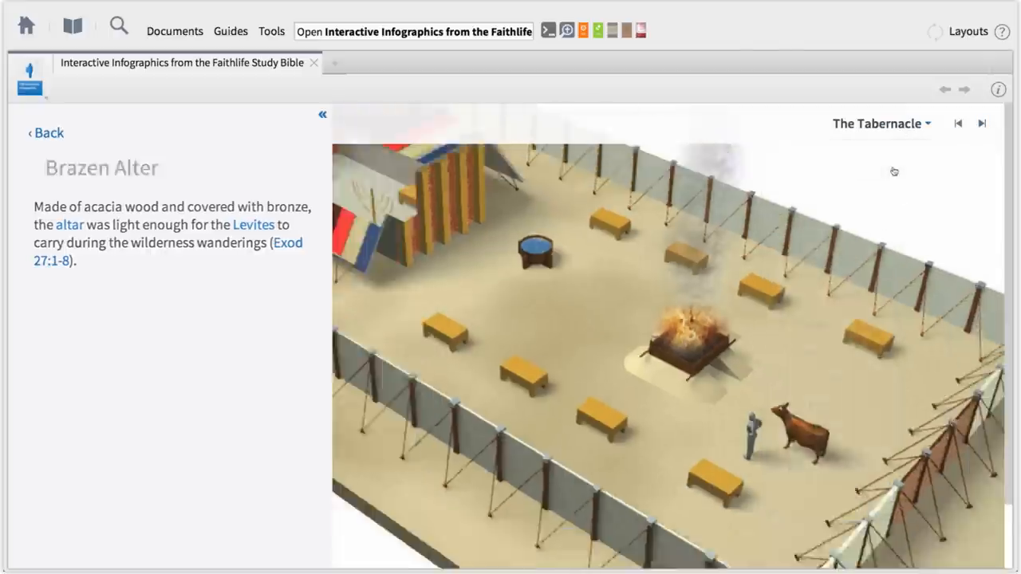
pyautogui.click(46, 132)
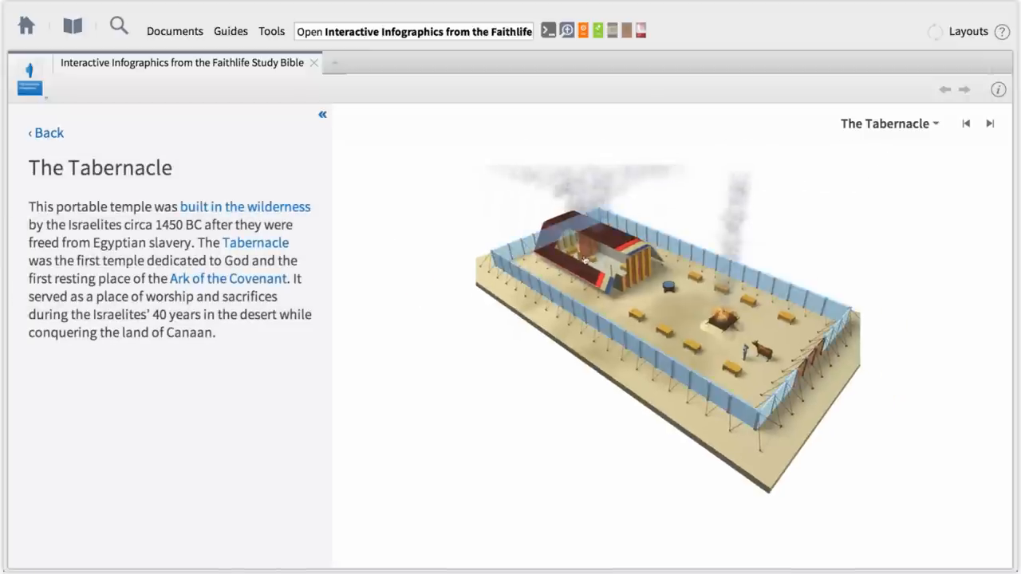
# - View the Ark of the Covenant part, then go back to the infographics gallery
pyautogui.click(228, 278)
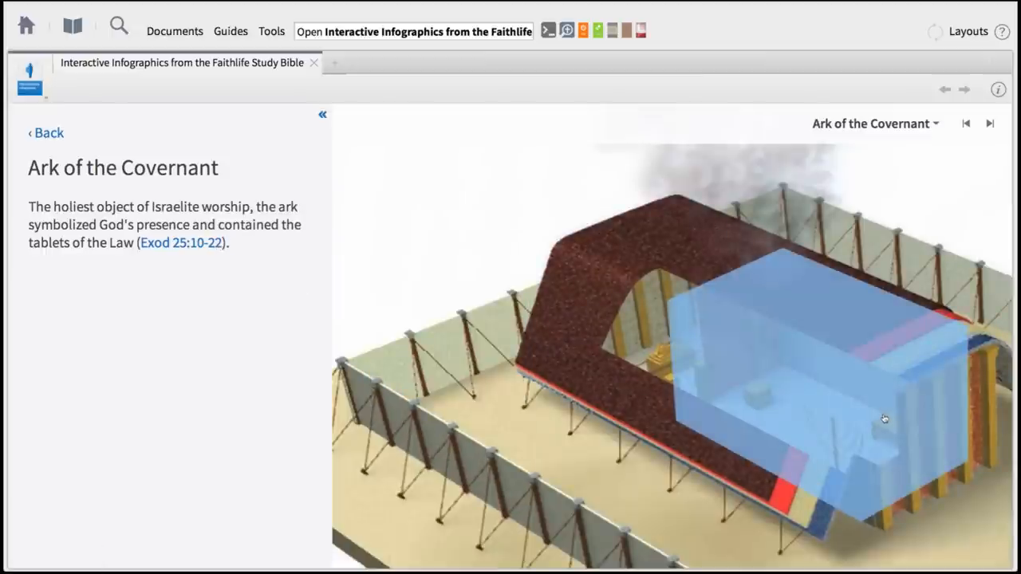
pyautogui.click(989, 123)
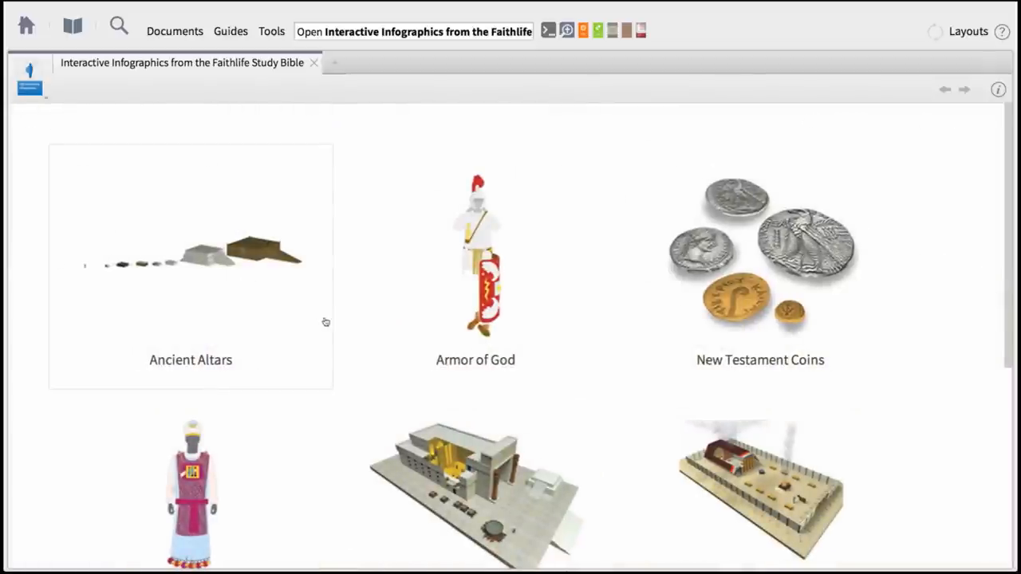
# - Step the Priestly Garments infographic through its Pants and Tunic parts
pyautogui.scroll(-3)
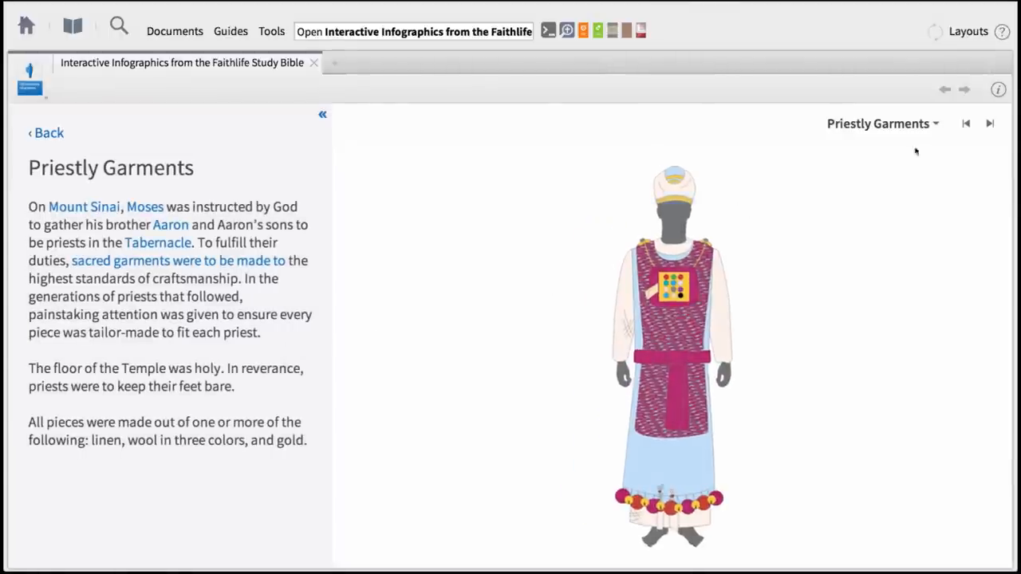
pyautogui.moveTo(982, 132)
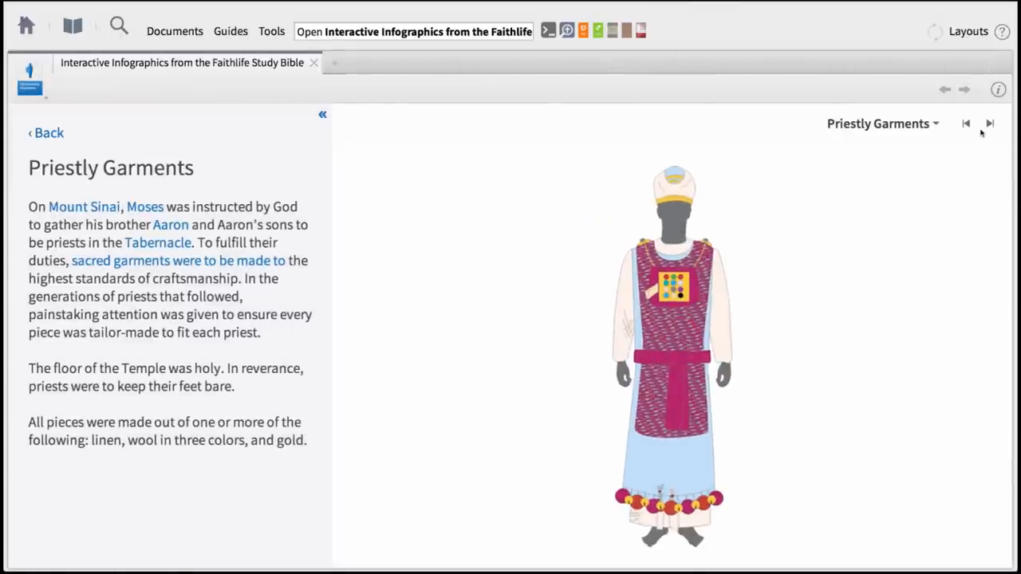
pyautogui.click(989, 125)
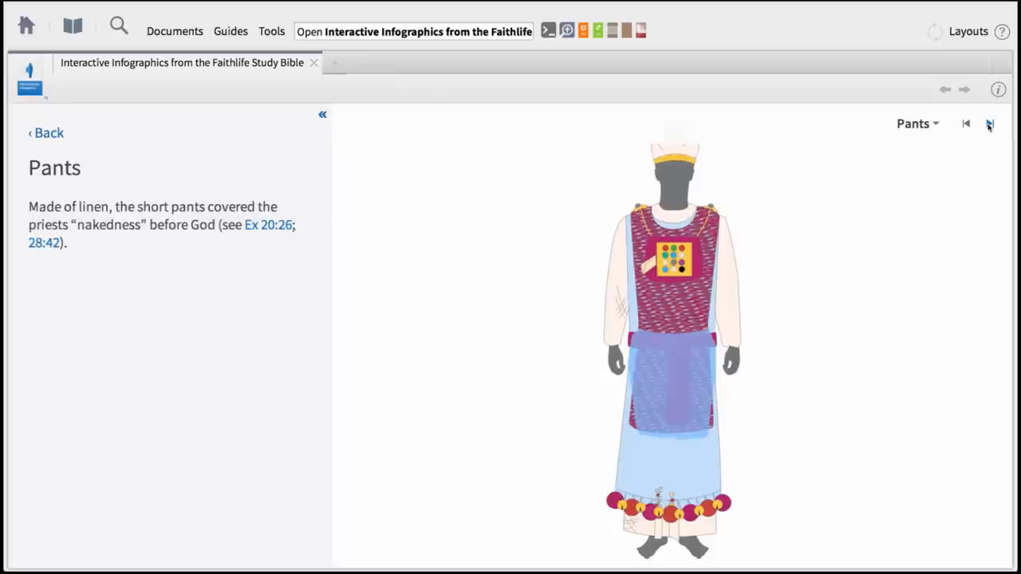
pyautogui.click(989, 125)
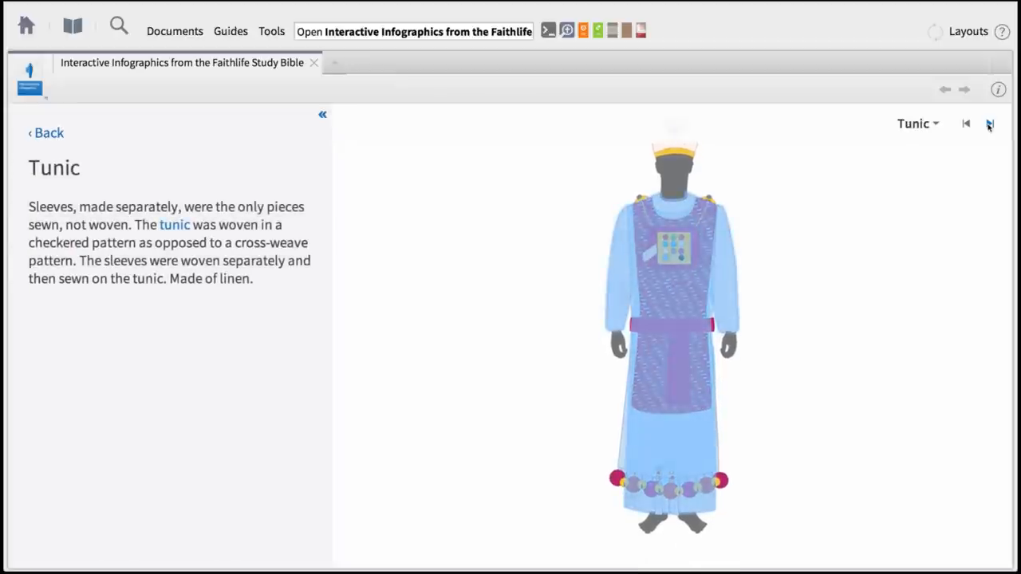
pyautogui.click(45, 133)
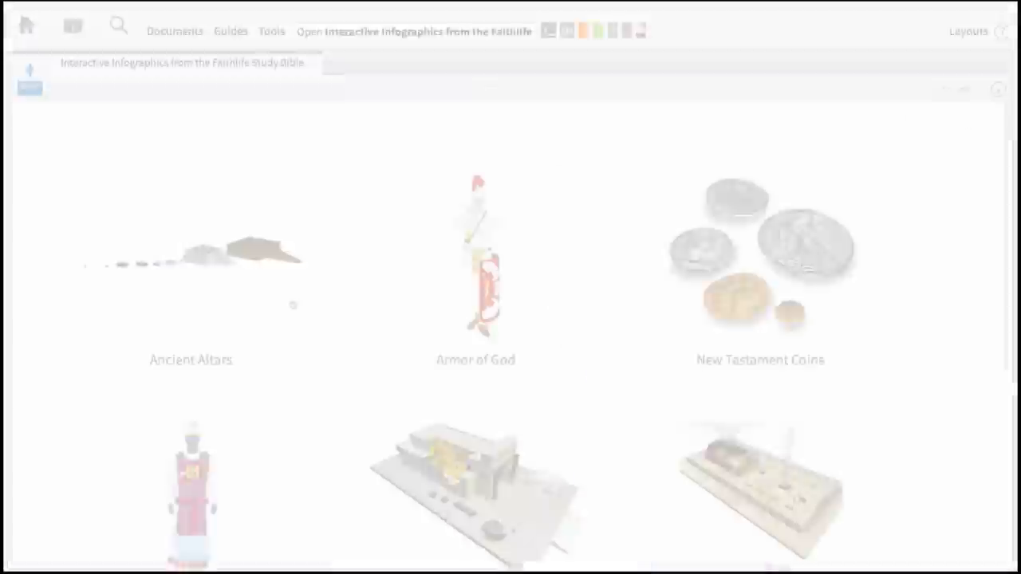
# - Open Solomon's Temple and view its Holy Place, Table of Showbread and Lampstands parts
pyautogui.scroll(-3)
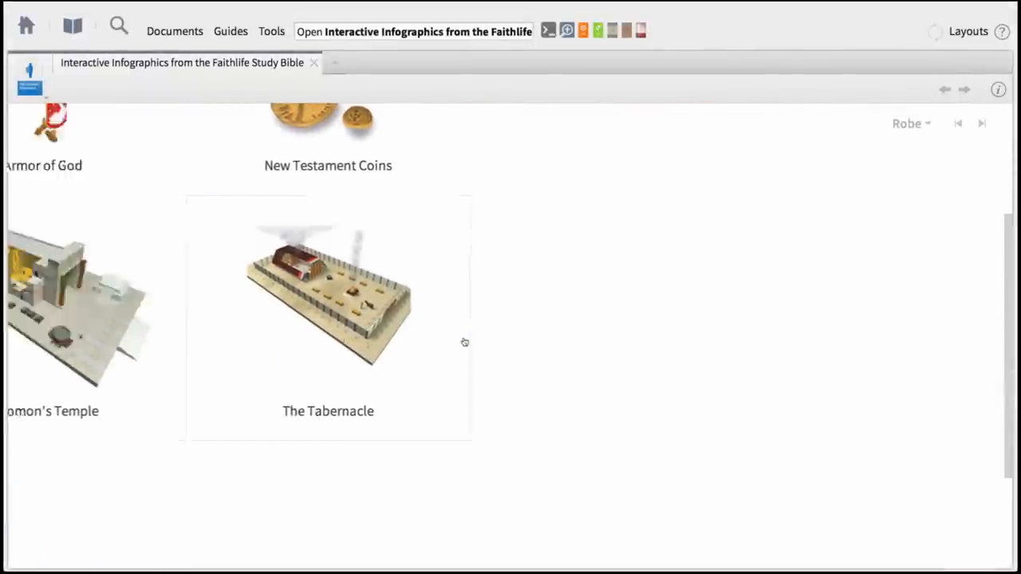
pyautogui.click(72, 319)
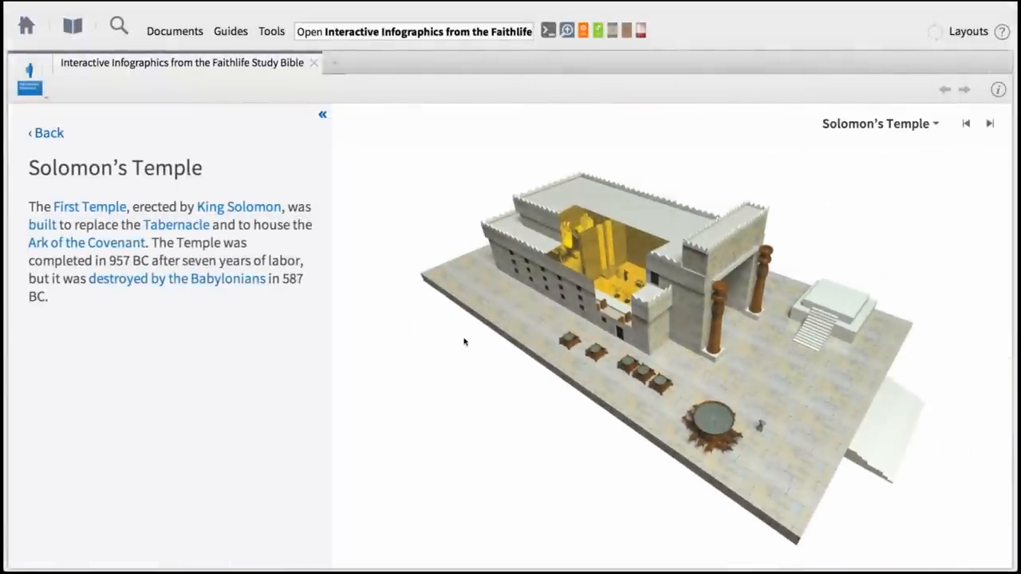
pyautogui.click(708, 418)
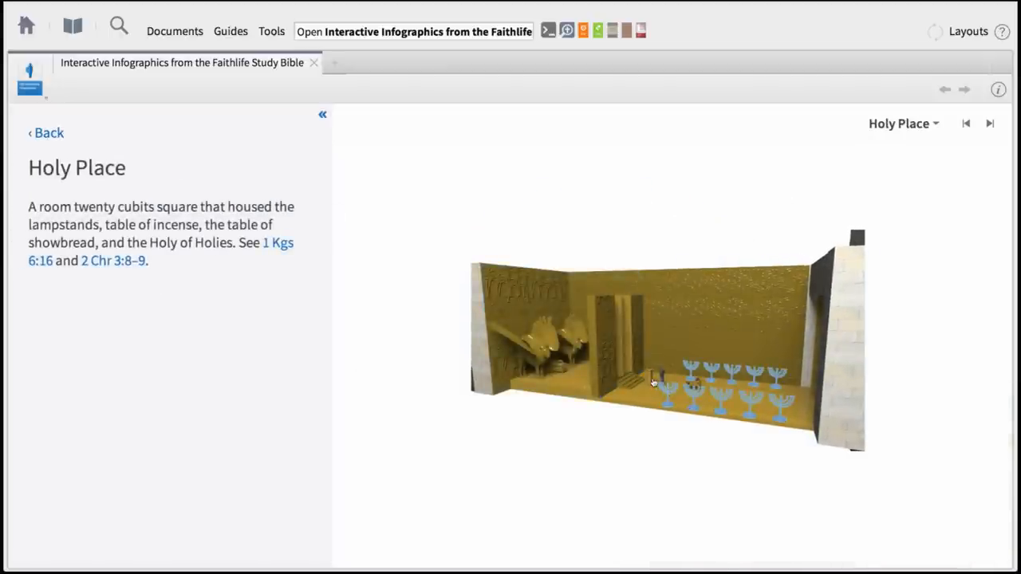
pyautogui.click(651, 380)
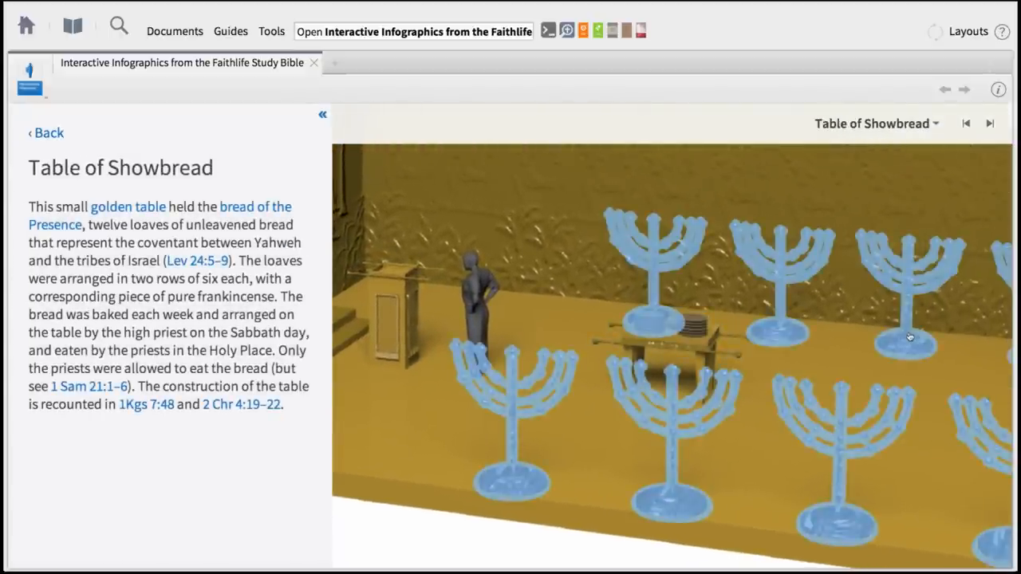
pyautogui.click(990, 123)
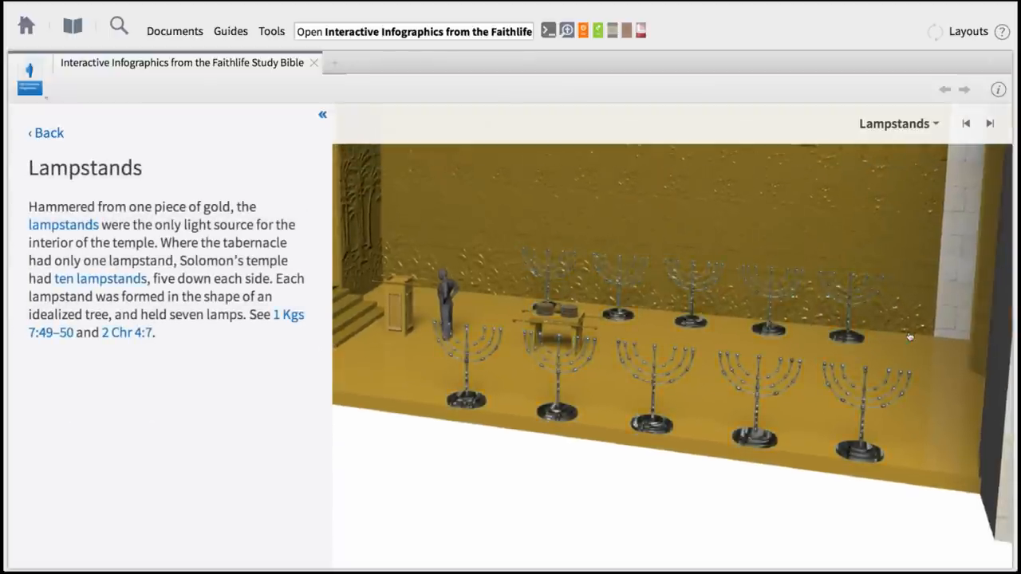